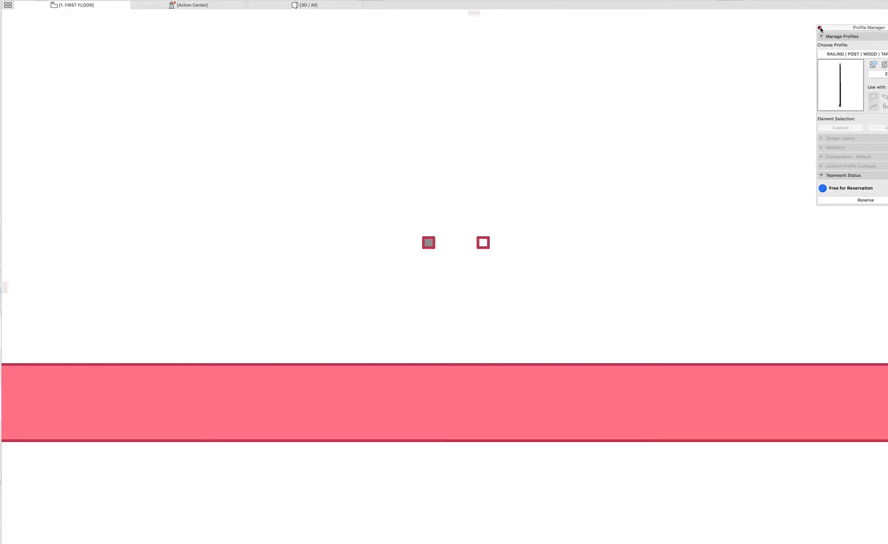
Show the selected column on its own in a 3D view
{"action": "left_click", "coordinate": [308, 5]}
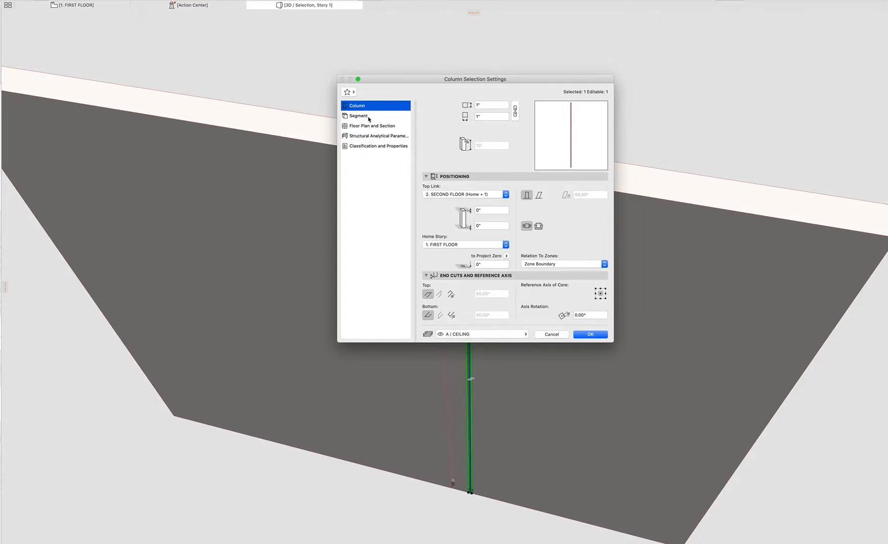
Set the column segment's building material to 00 | Air - Heavy and confirm the settings
{"action": "left_click", "coordinate": [358, 116]}
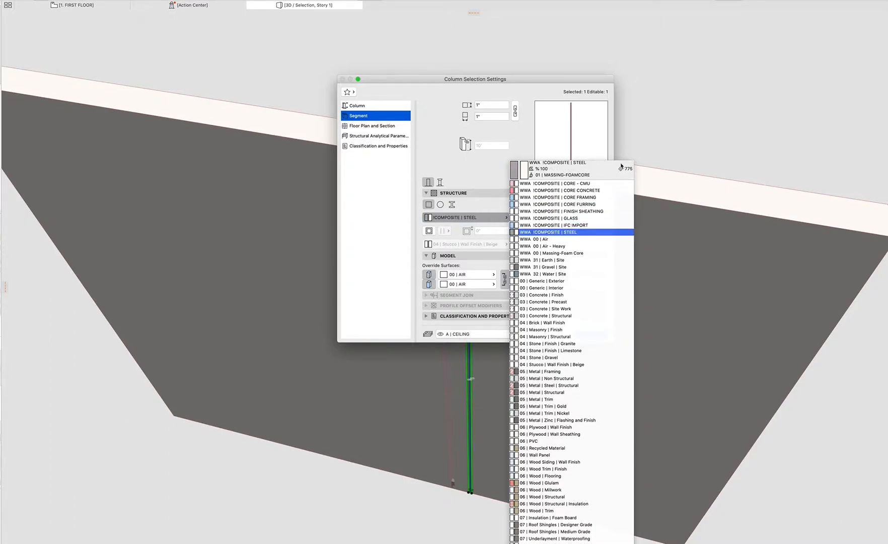
{"action": "mouse_move", "coordinate": [628, 167]}
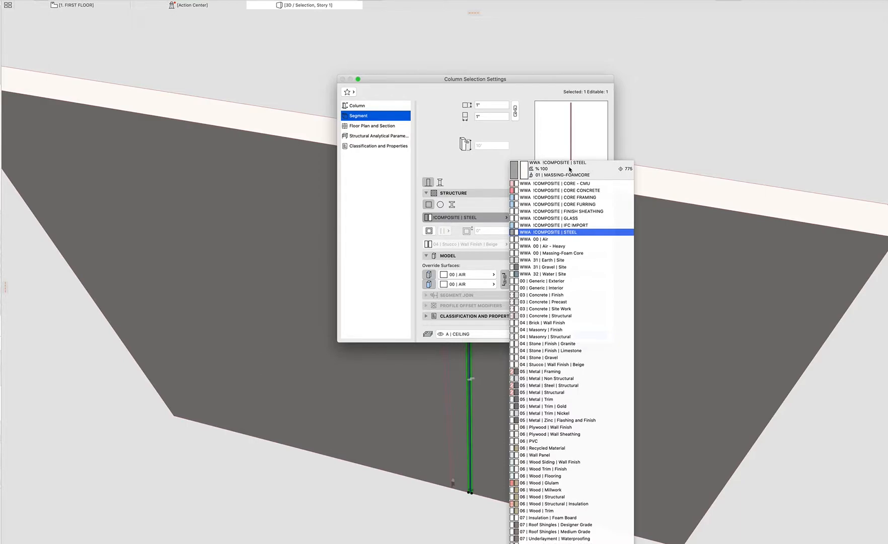
{"action": "left_click", "coordinate": [561, 190]}
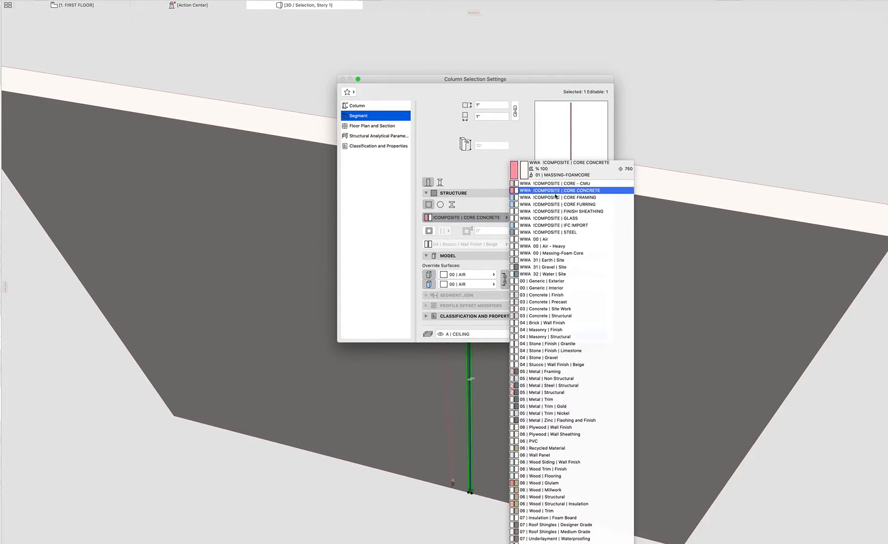
{"action": "left_click", "coordinate": [563, 231]}
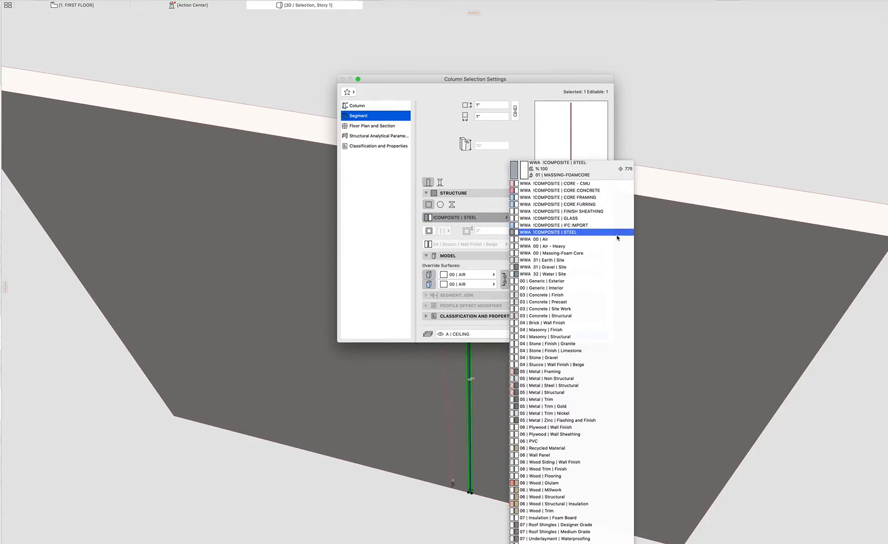
{"action": "left_click", "coordinate": [561, 253]}
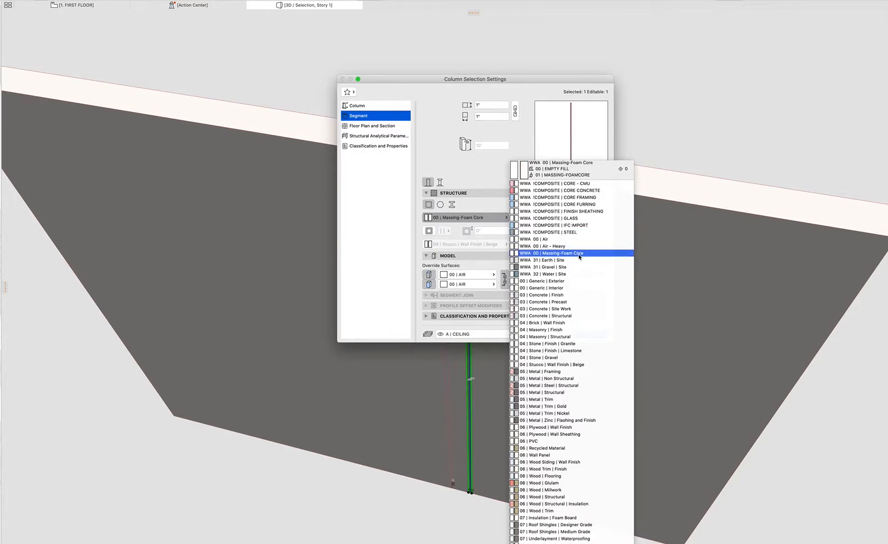
{"action": "left_click", "coordinate": [561, 231]}
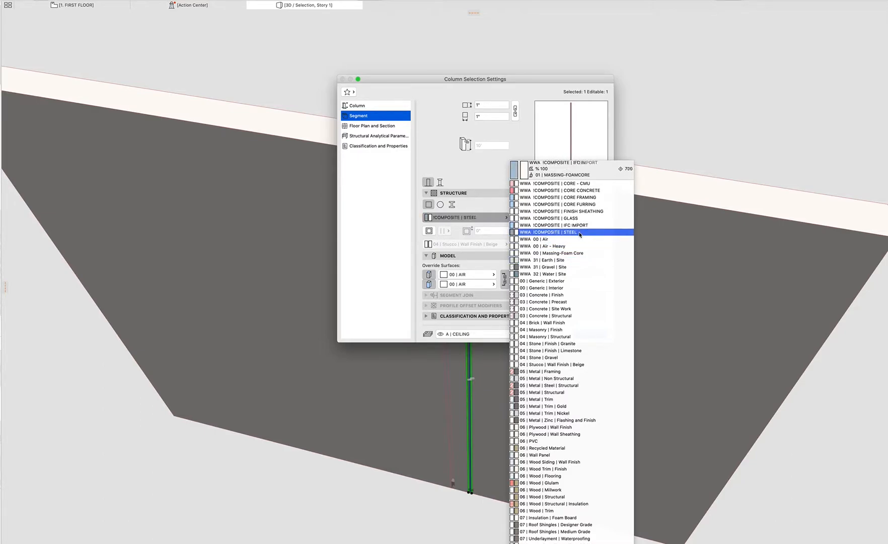
{"action": "left_click", "coordinate": [550, 246]}
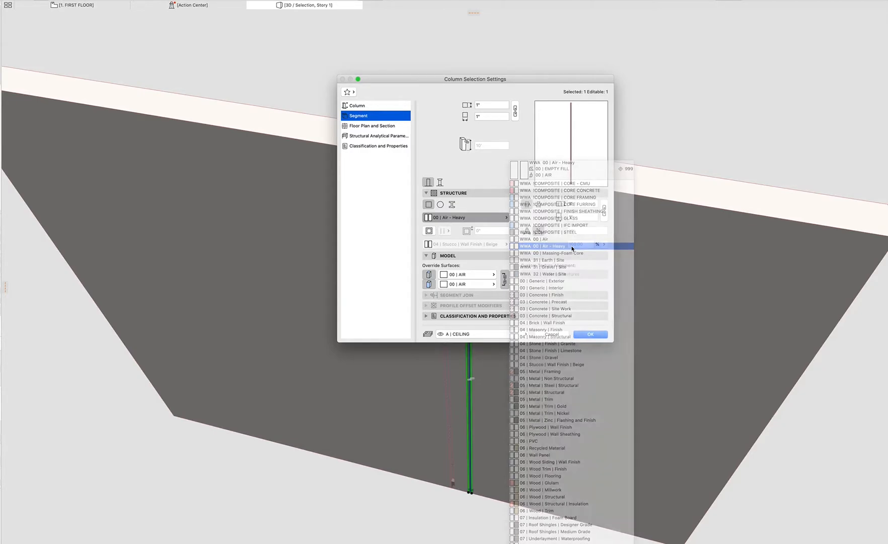
{"action": "left_click", "coordinate": [547, 246]}
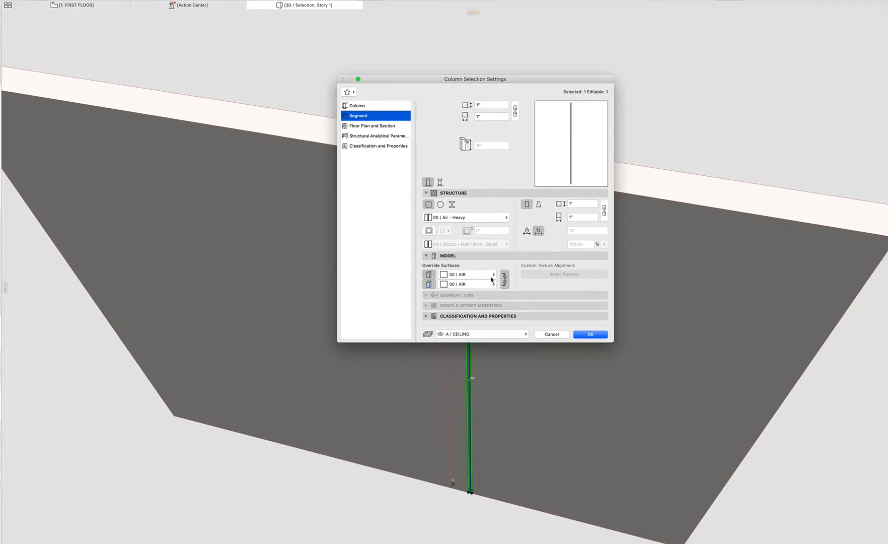
{"action": "left_click", "coordinate": [590, 333]}
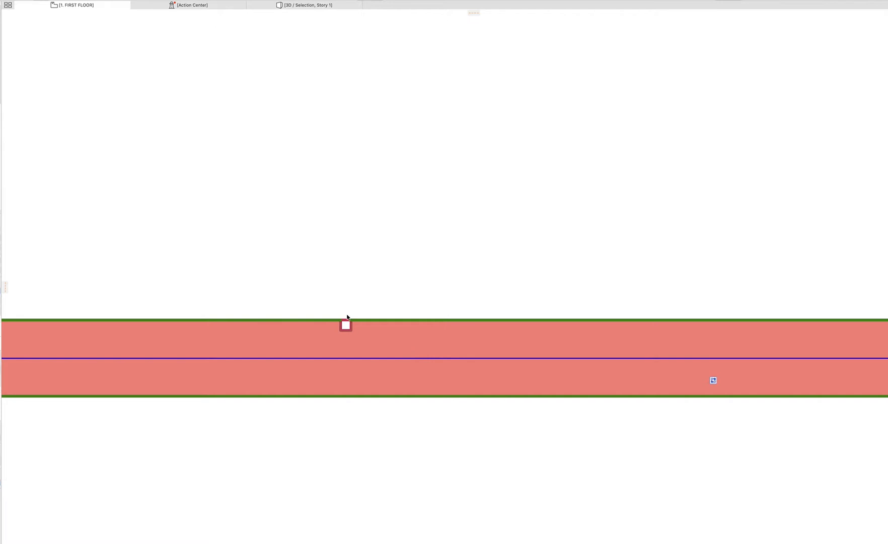
Hide the column's layer so only the square notch remains in the wall edge
{"action": "right_click", "coordinate": [345, 324]}
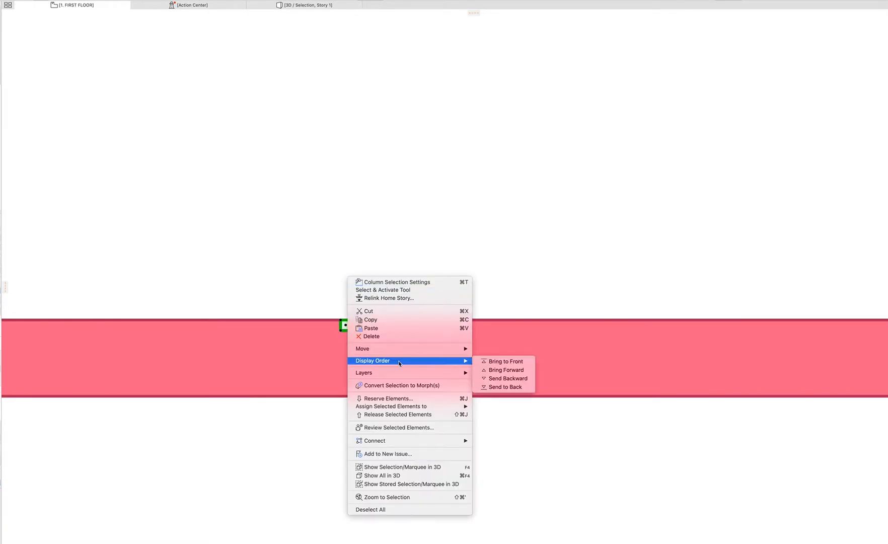
{"action": "mouse_move", "coordinate": [364, 372]}
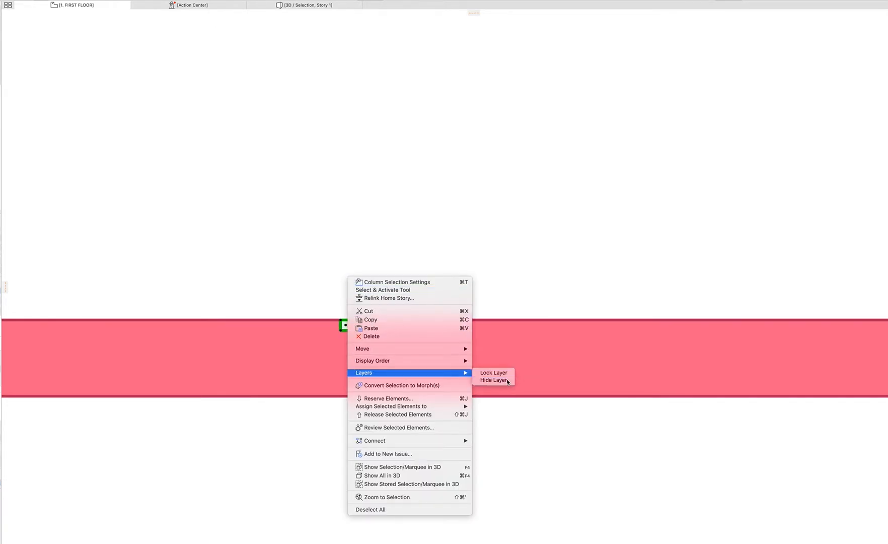
{"action": "left_click", "coordinate": [493, 380]}
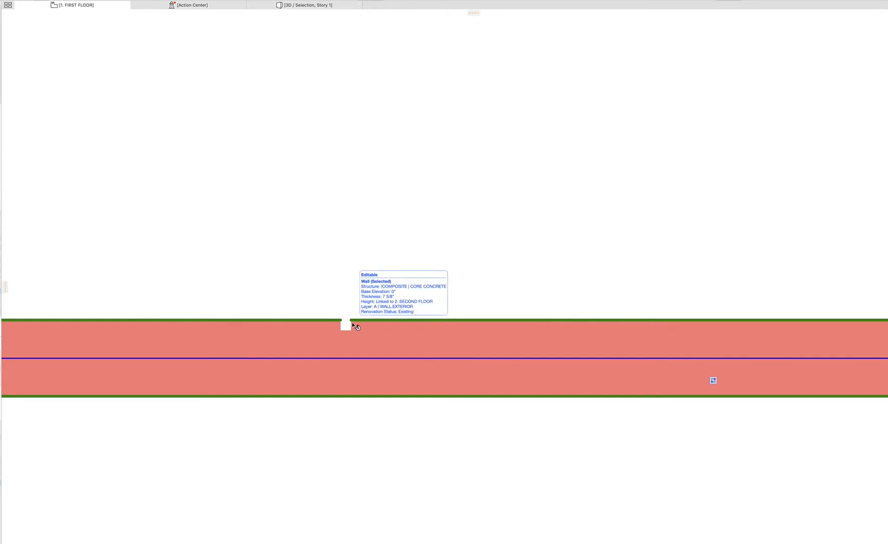
{"action": "double_click", "coordinate": [345, 323]}
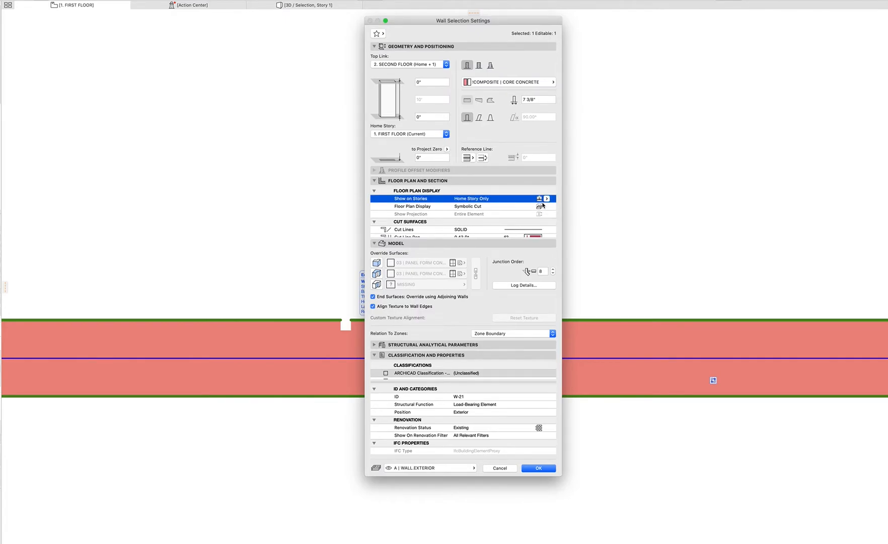
{"action": "mouse_move", "coordinate": [456, 237]}
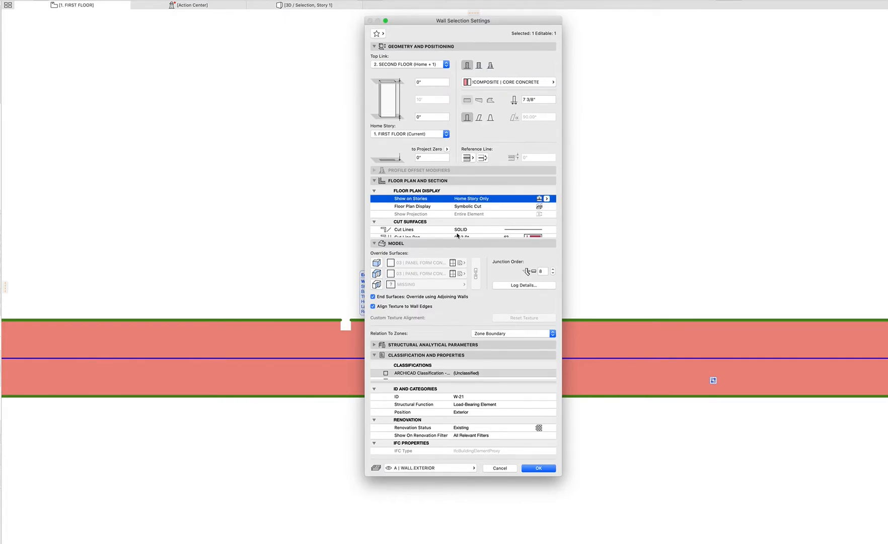
{"action": "mouse_move", "coordinate": [492, 234]}
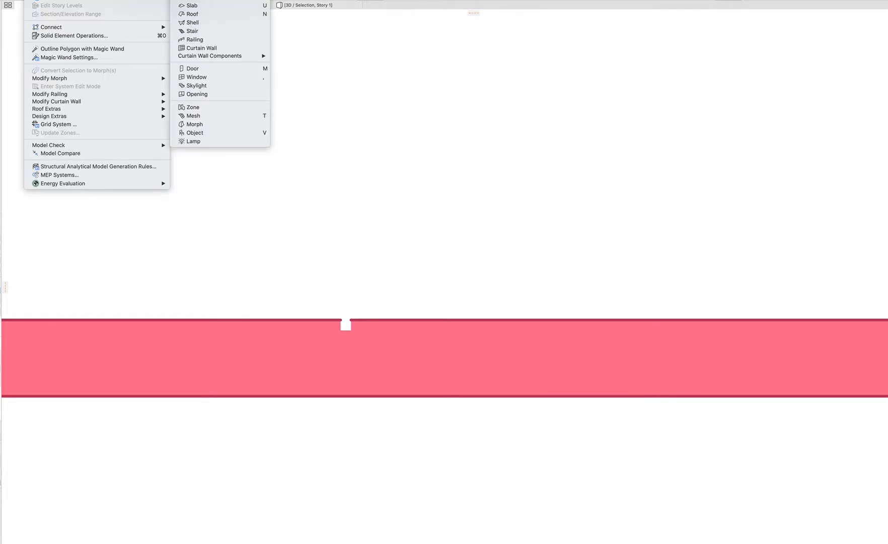
{"action": "mouse_move", "coordinate": [198, 94]}
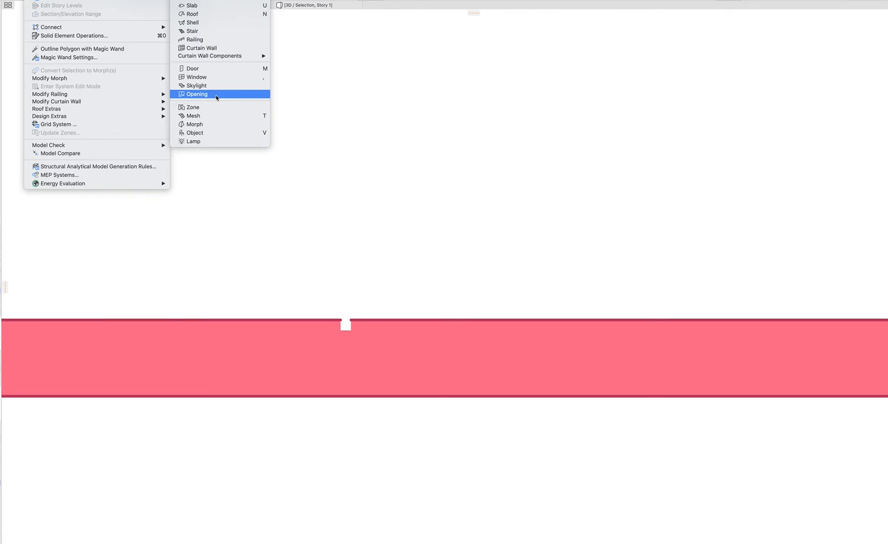
Review the Opening defaults: rectangular, 10' high, with width, depth and no cut symbol
{"action": "left_click", "coordinate": [197, 94]}
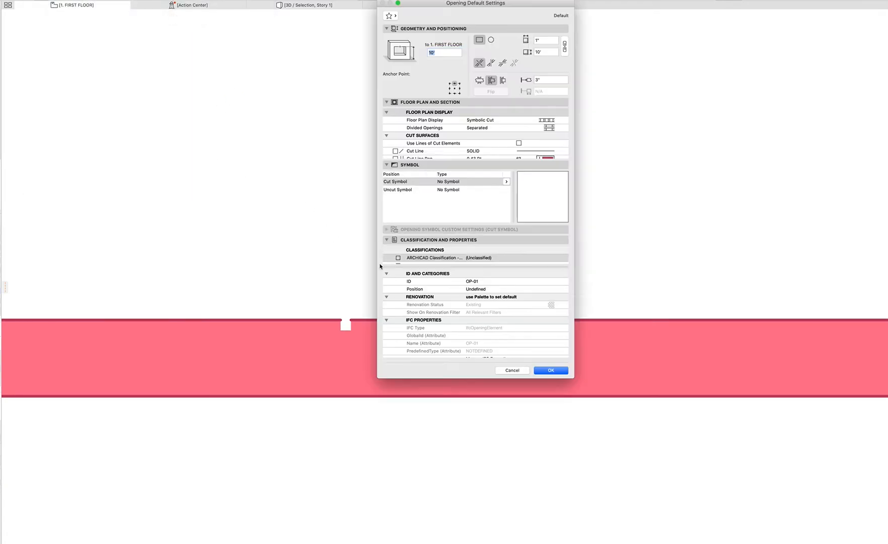
{"action": "left_click", "coordinate": [546, 40]}
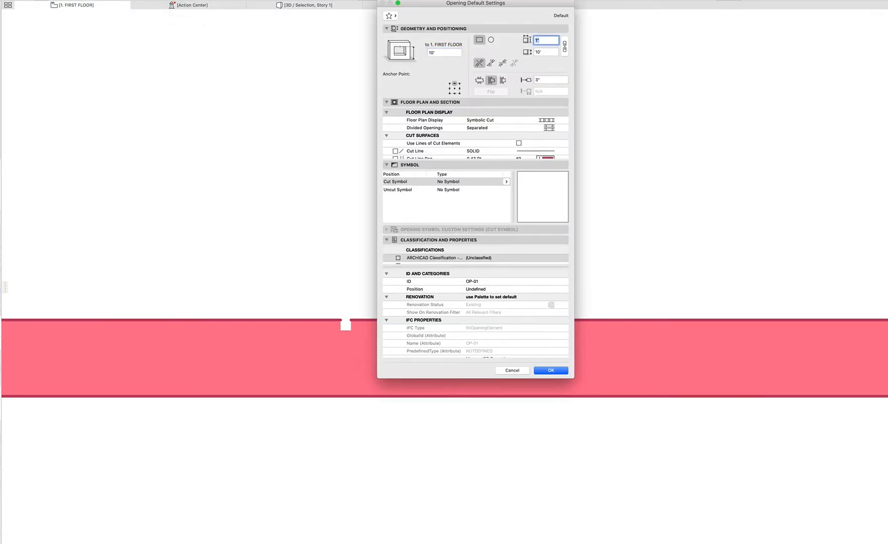
{"action": "left_click", "coordinate": [546, 51]}
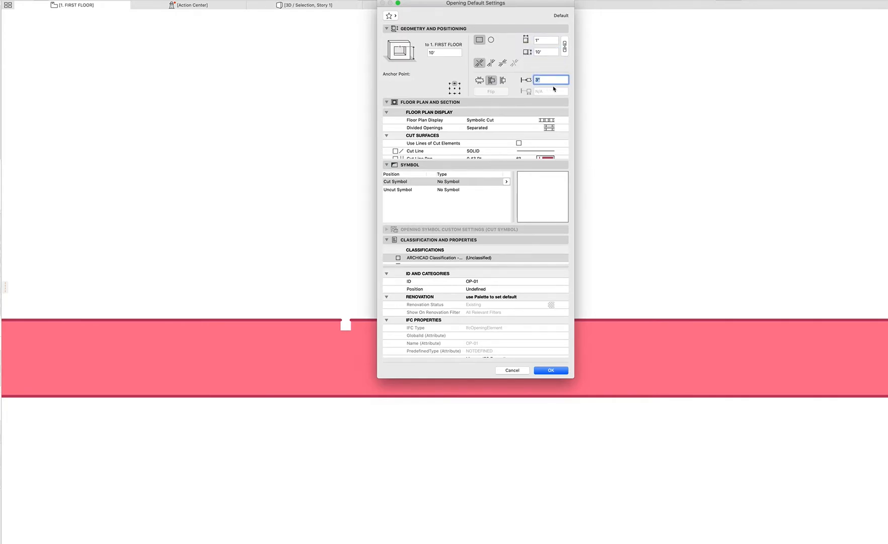
{"action": "left_click", "coordinate": [444, 52]}
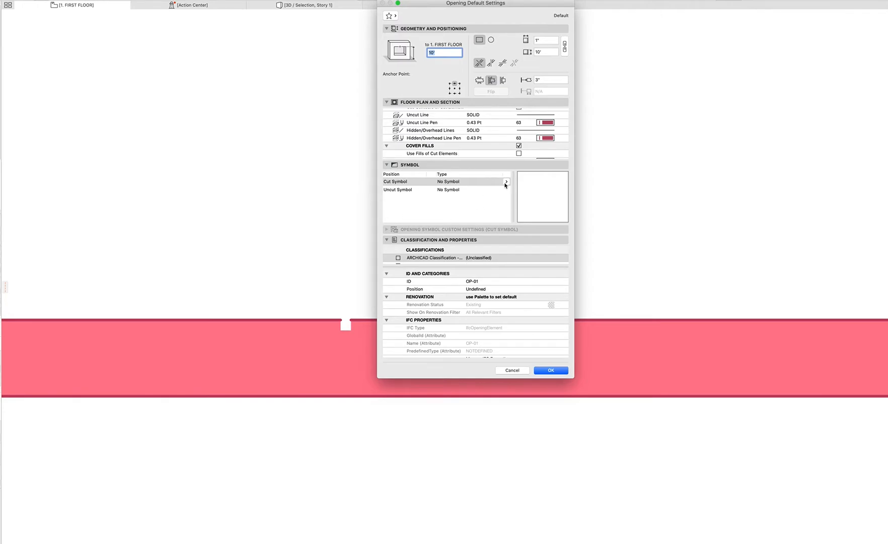
{"action": "left_click", "coordinate": [506, 182]}
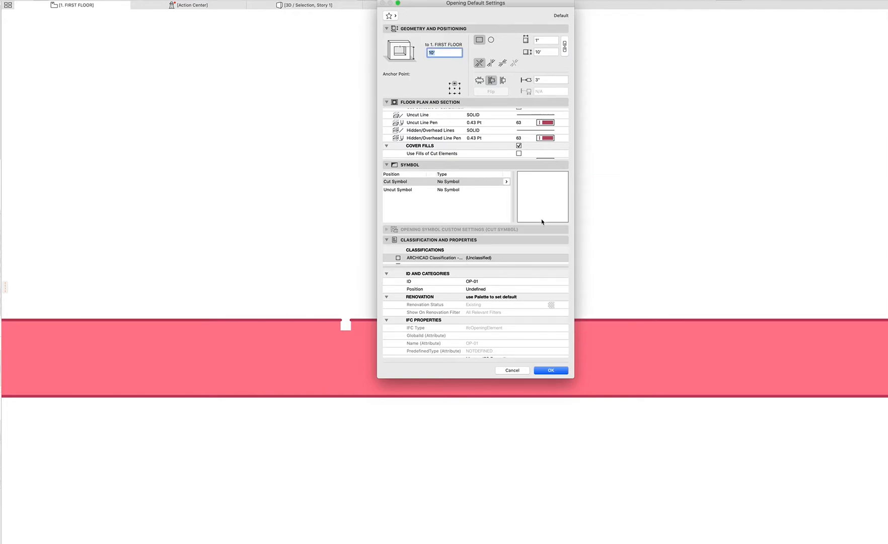
{"action": "left_click", "coordinate": [550, 370]}
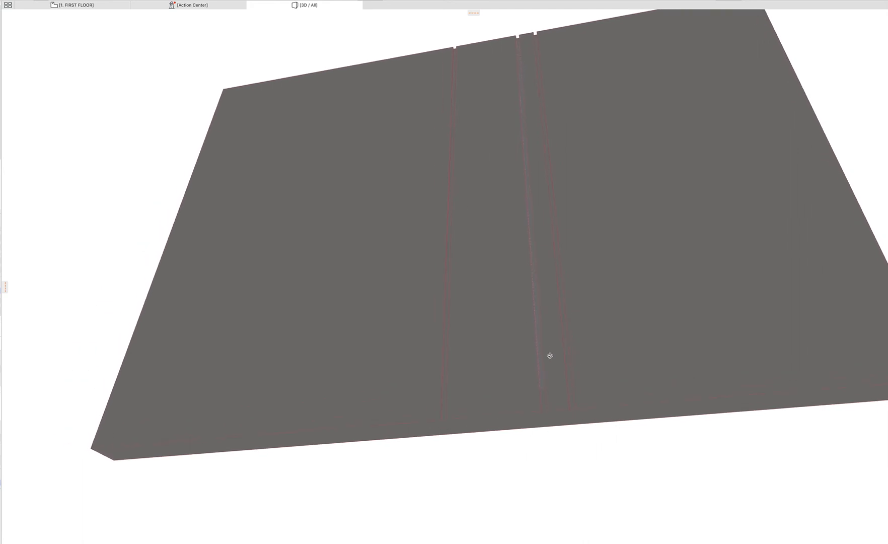
Inspect the whole wall in 3D with its full-height reveals and check its info tag
{"action": "left_click", "coordinate": [450, 227]}
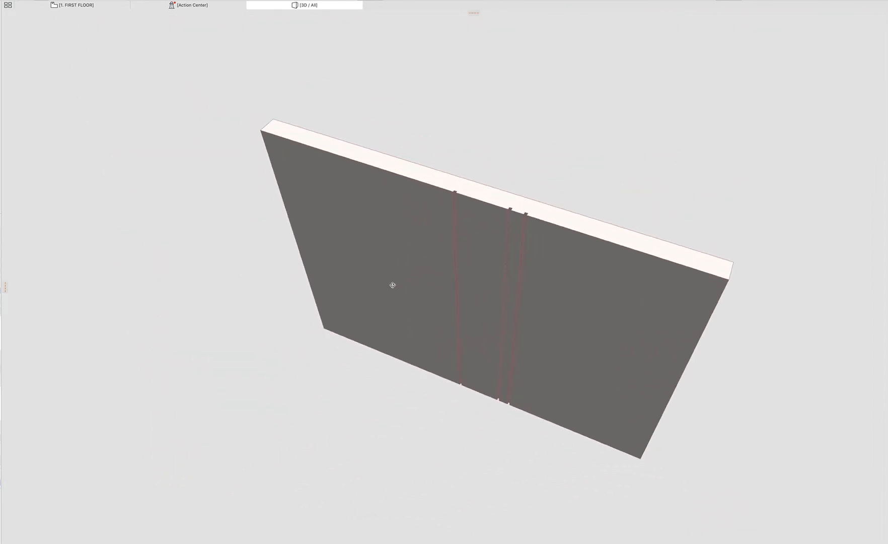
{"action": "left_click", "coordinate": [391, 285]}
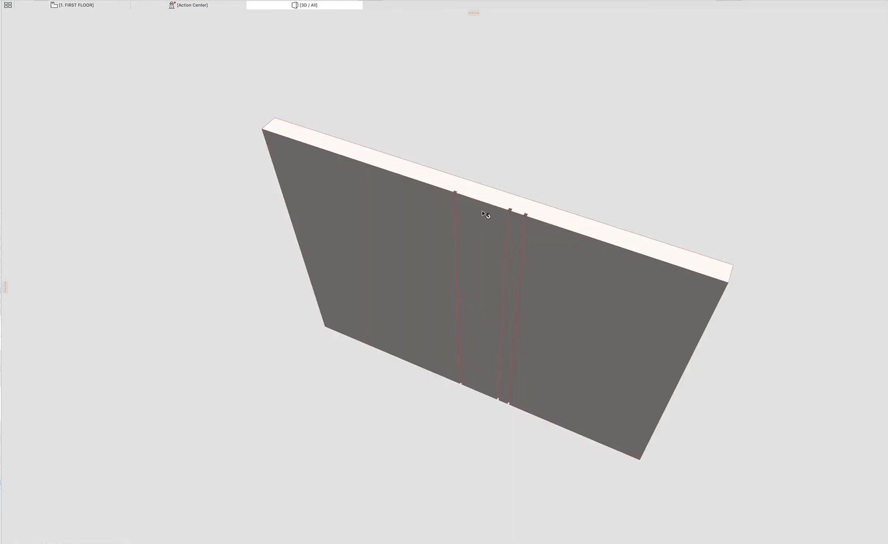
{"action": "left_click", "coordinate": [459, 202]}
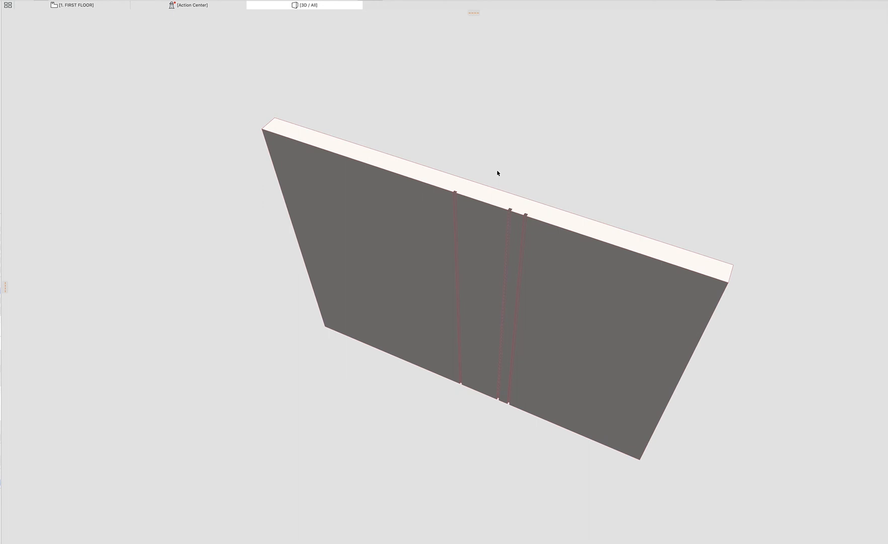
{"action": "mouse_move", "coordinate": [447, 192]}
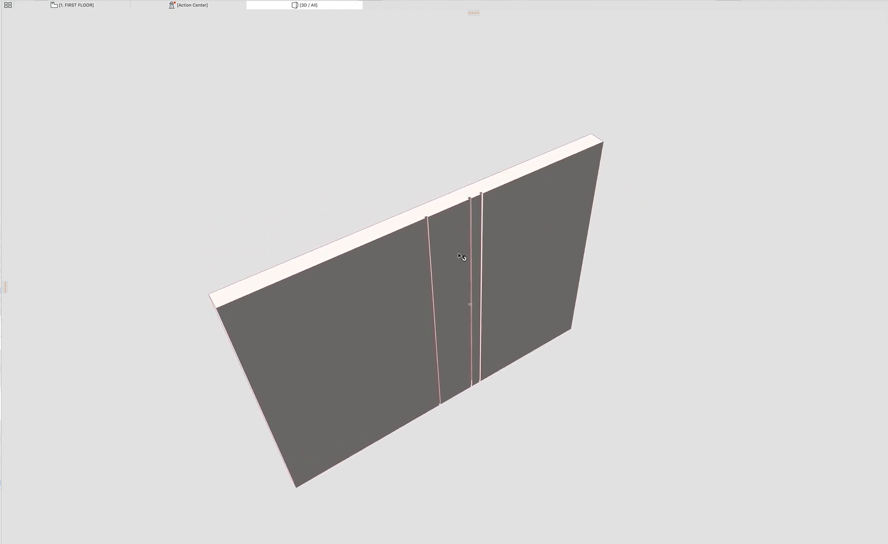
{"action": "mouse_move", "coordinate": [461, 256]}
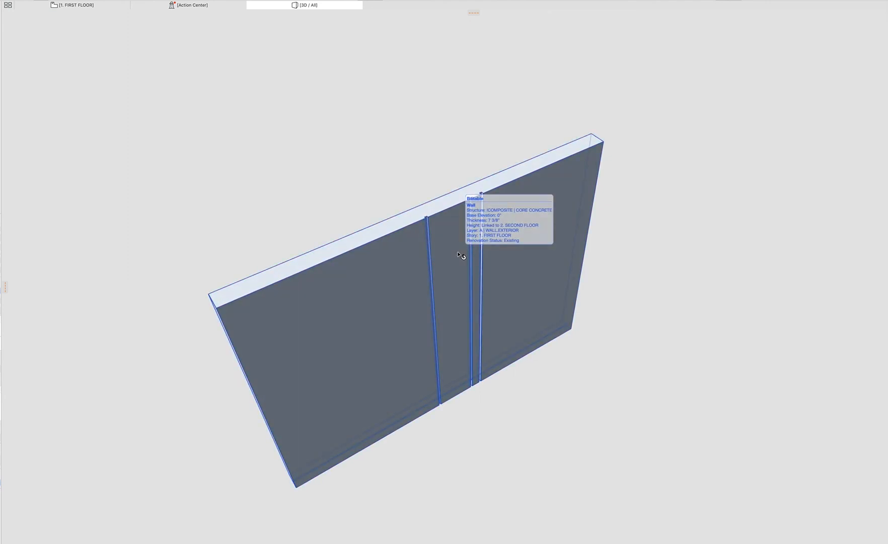